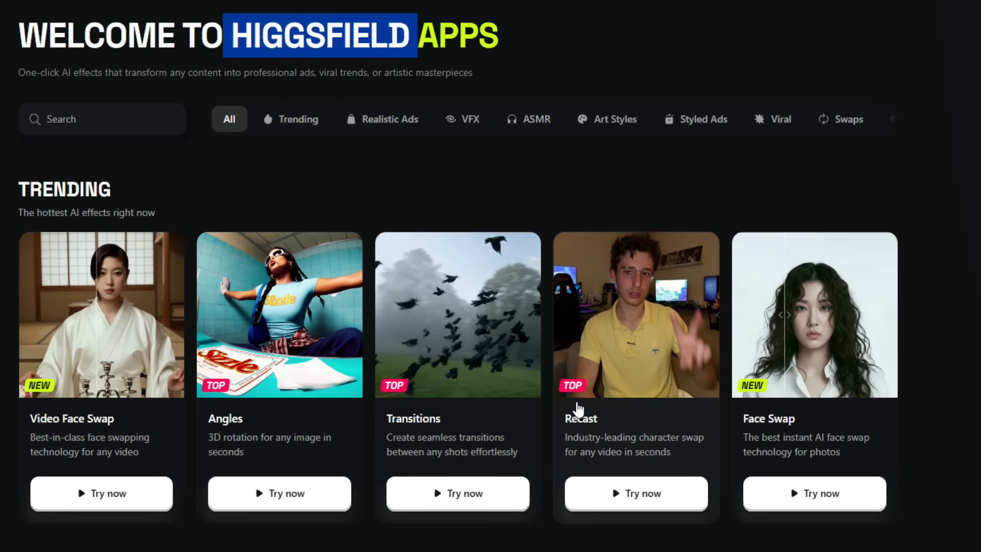
Step: Go to higgsfield.ai/apps and browse the Image menu of features and models
type("Higg")
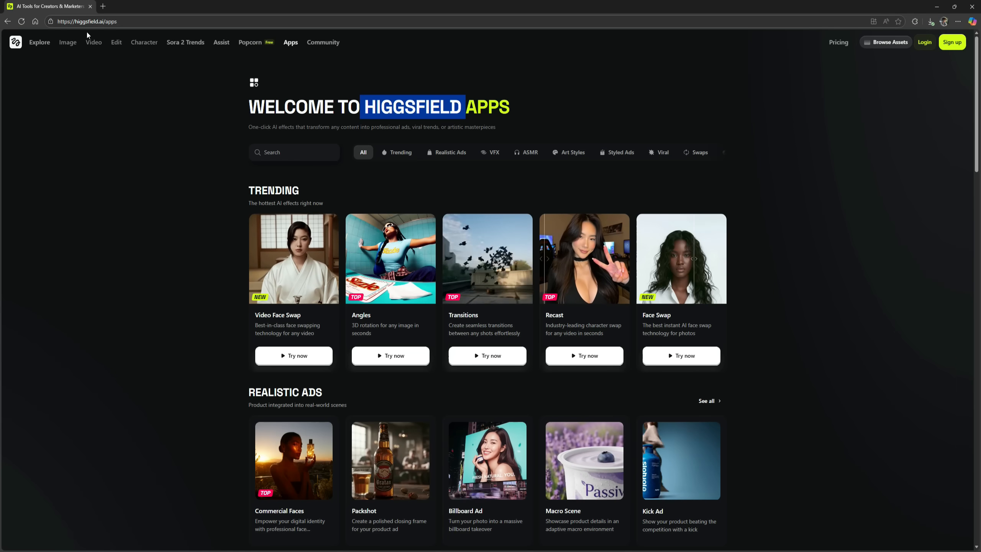
left_click(68, 42)
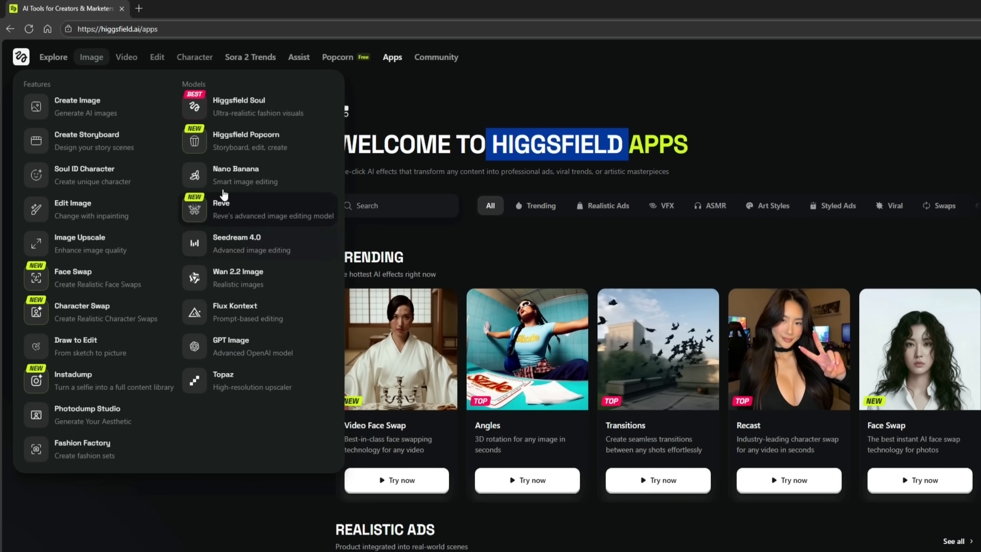
left_click(125, 57)
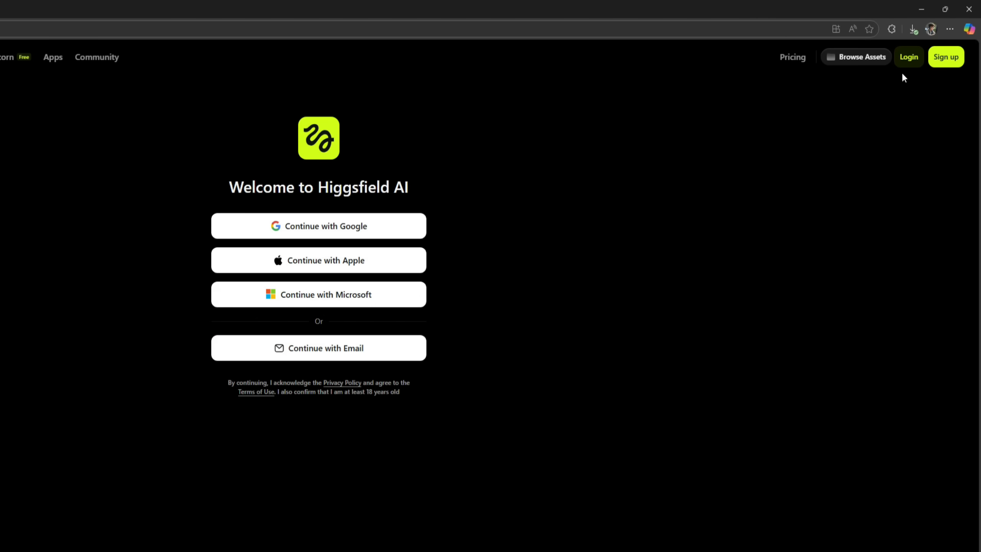
Step: Continue with Google and choose the account to sign in with
left_click(318, 226)
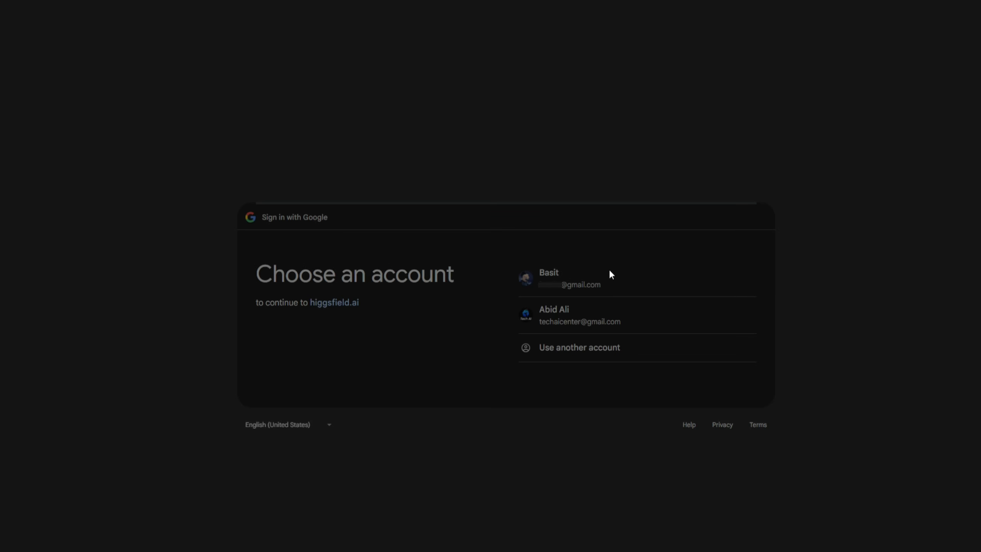
left_click(569, 278)
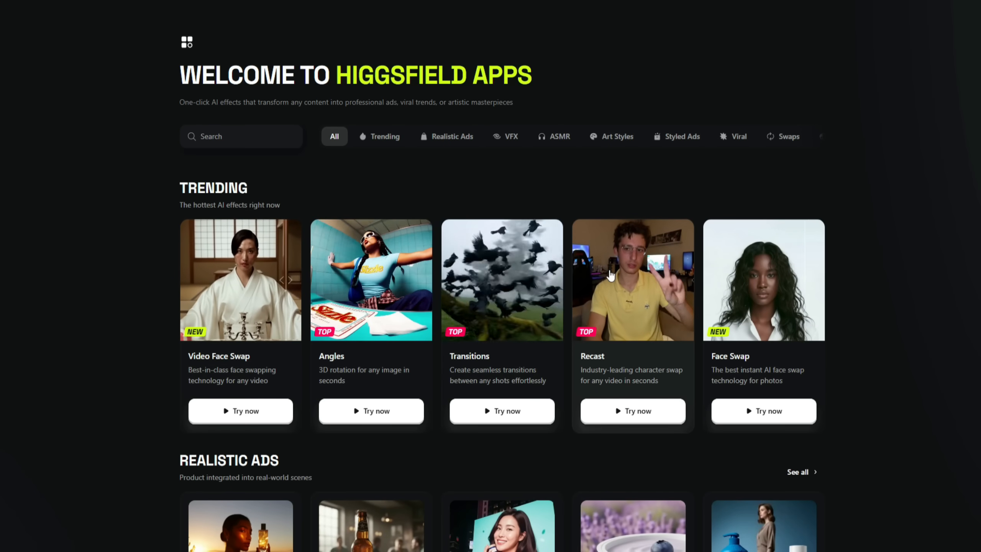
Step: Launch Recast from its Try now card and read through the how-to and studio sections
left_click(631, 410)
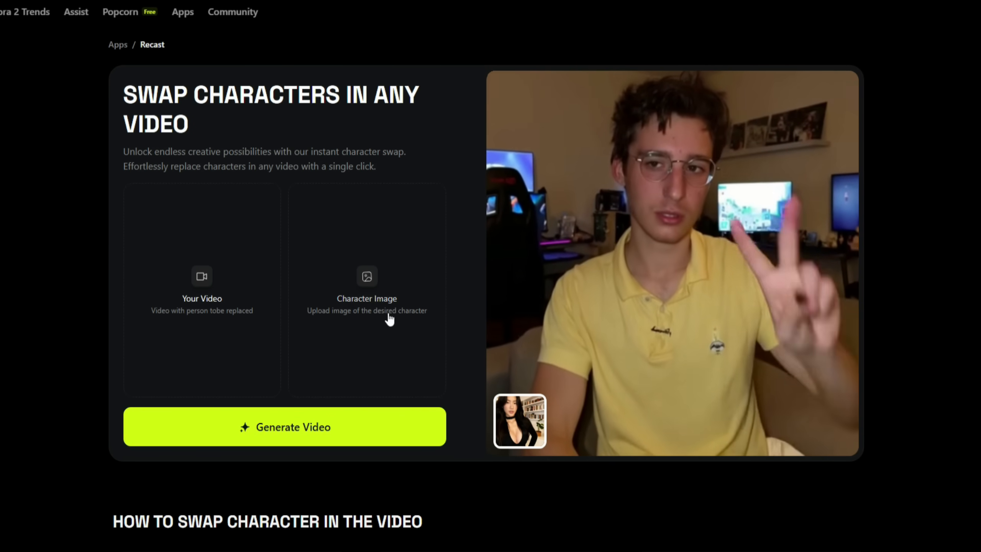
scroll("down", 3)
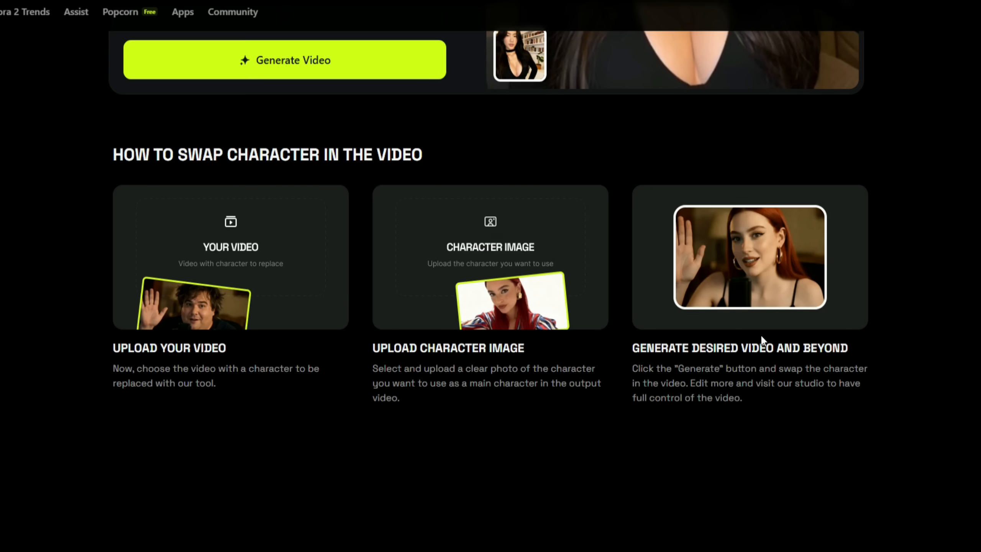
scroll("down", 3)
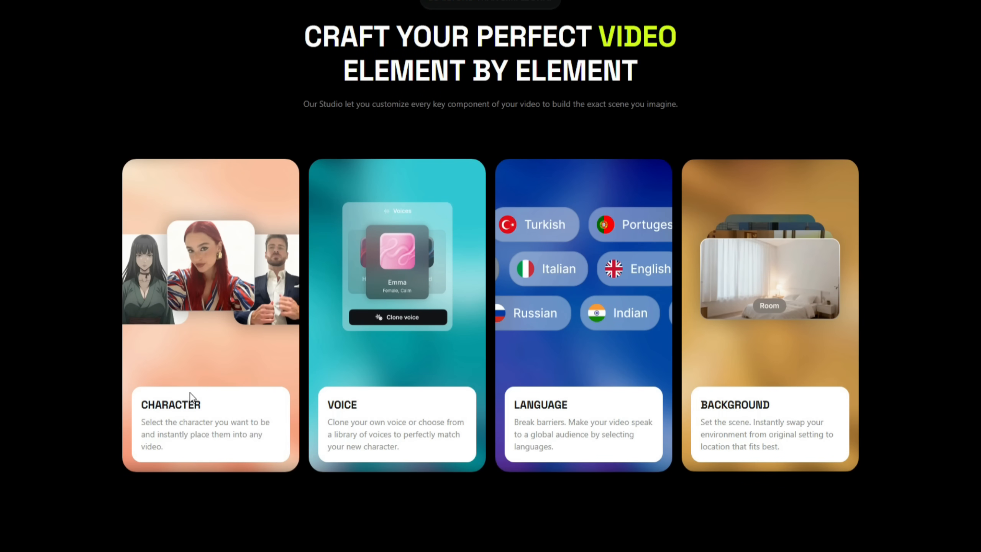
mouse_move(458, 406)
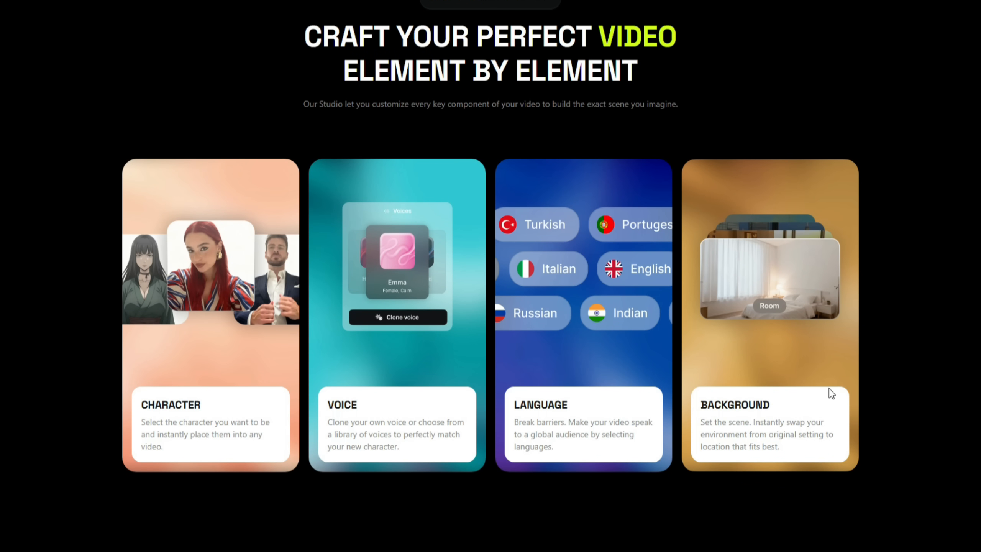
scroll("down", 3)
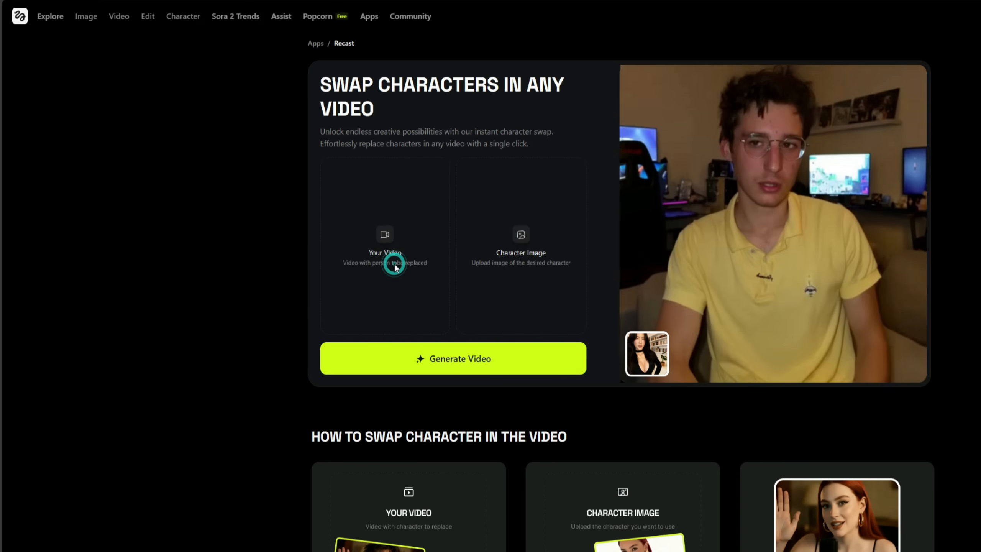
Step: Upload a source clip and a character photo, then start generating the character swap
left_click(385, 244)
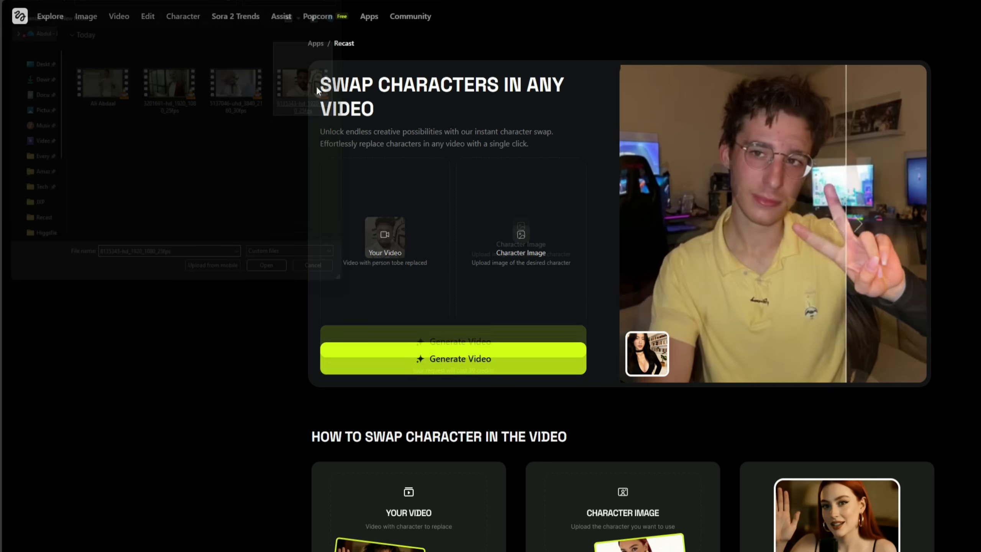
left_click(265, 264)
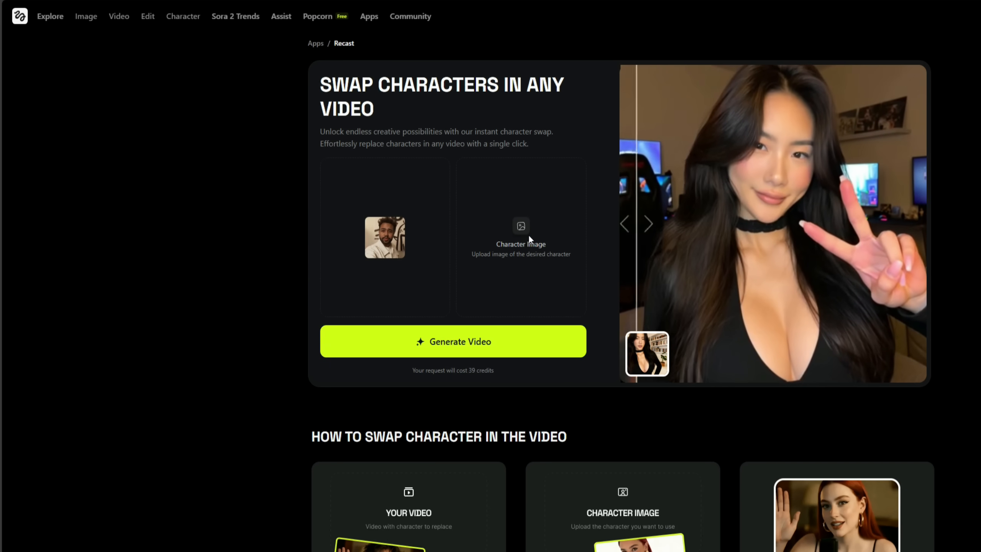
left_click(519, 234)
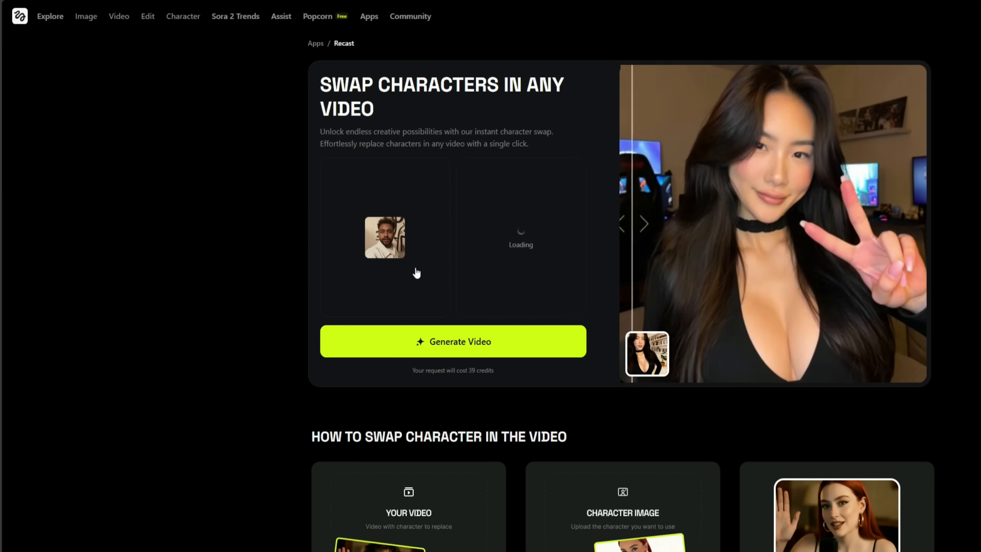
left_click(452, 341)
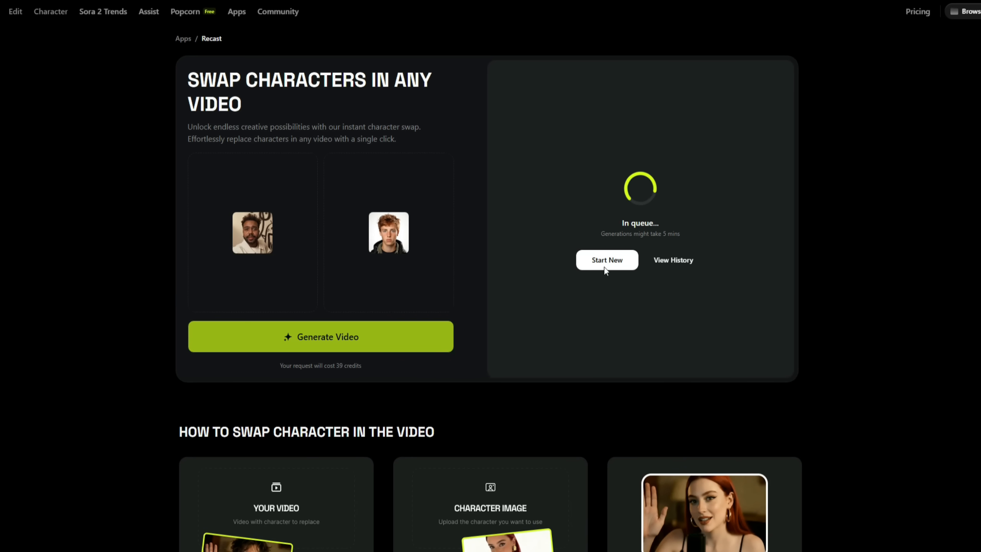
mouse_move(600, 237)
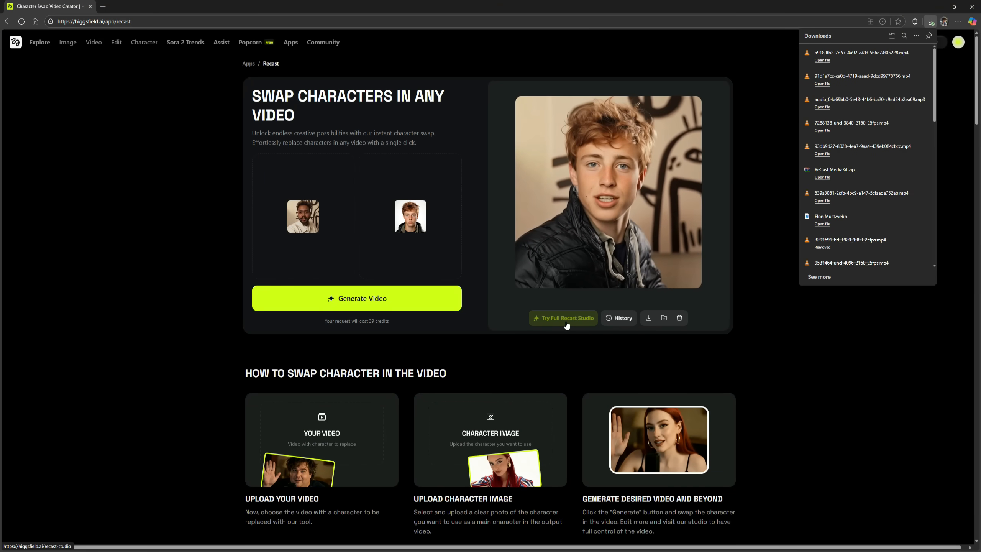
Step: Enter the full Recast Studio, review its presets and clear the carried-over source video
left_click(563, 318)
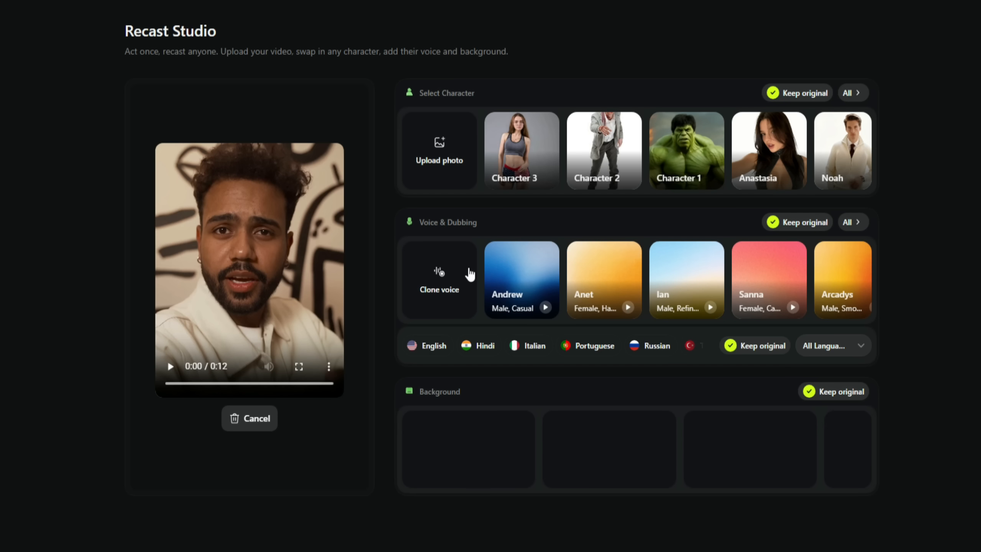
mouse_move(463, 248)
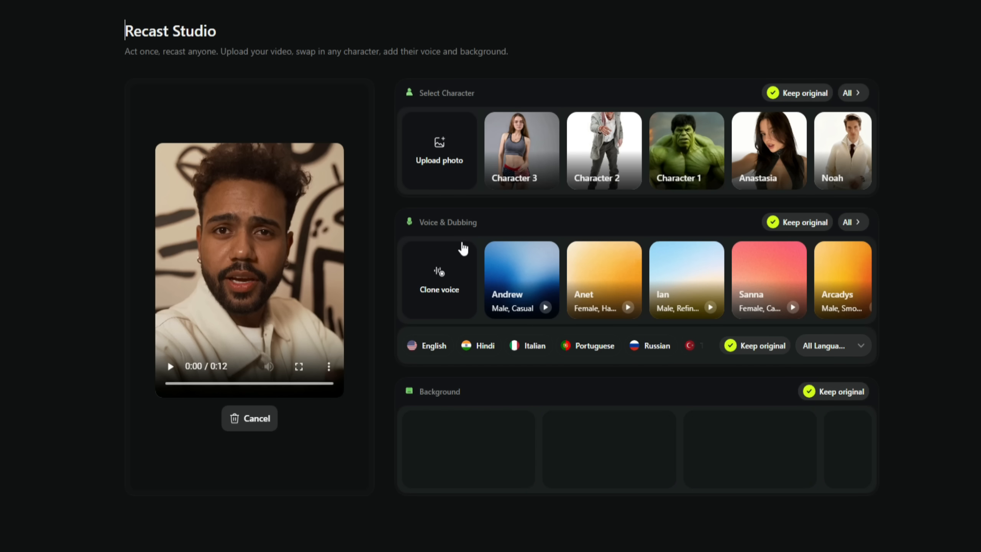
mouse_move(451, 277)
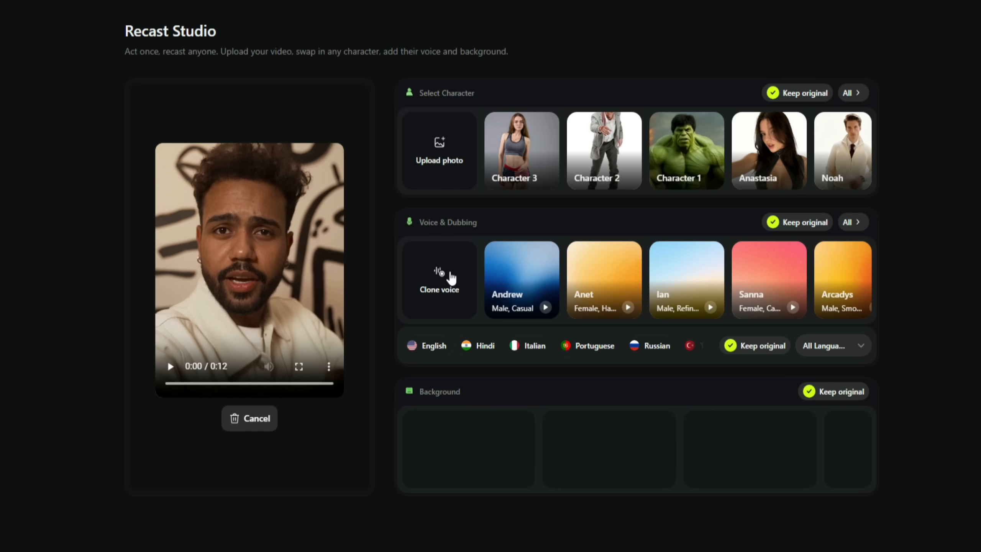
mouse_move(485, 288)
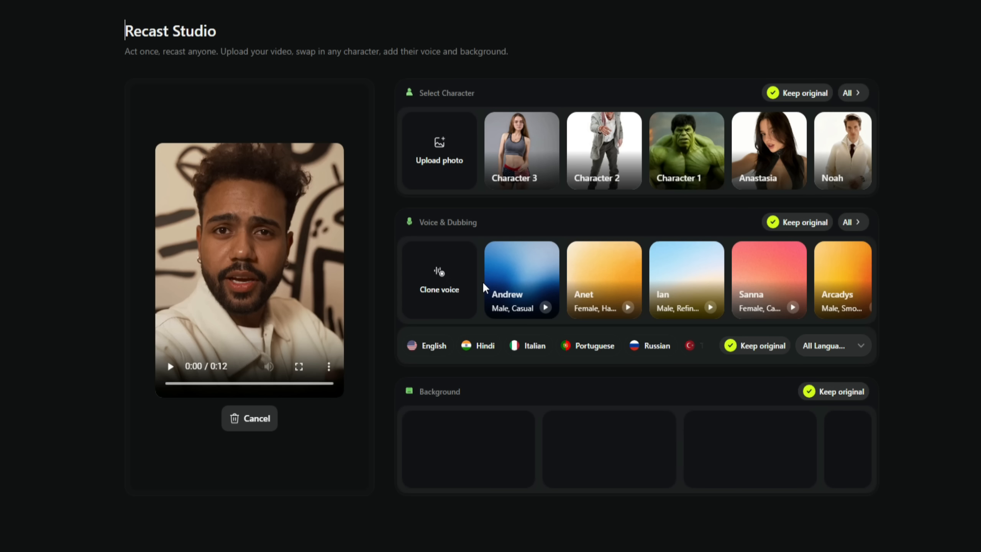
mouse_move(515, 304)
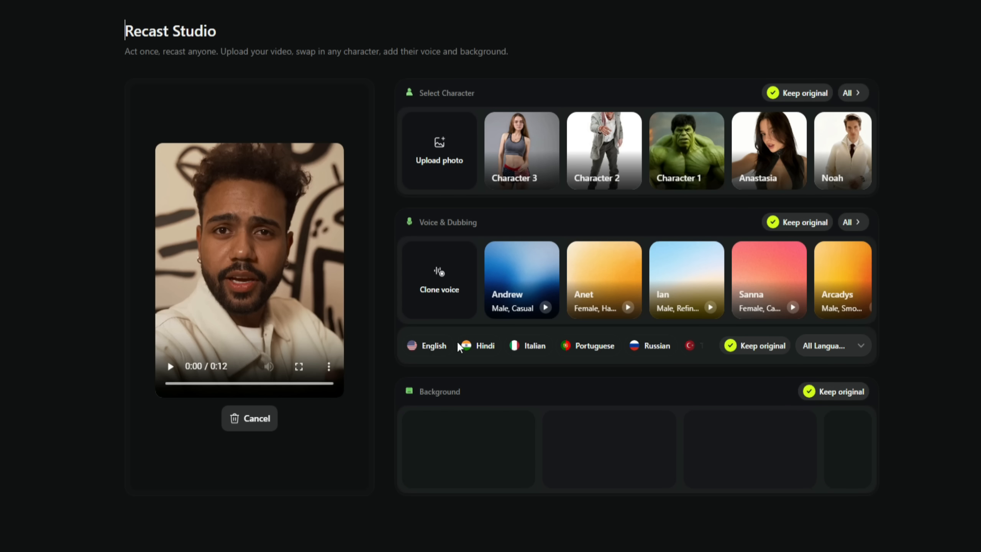
left_click(809, 346)
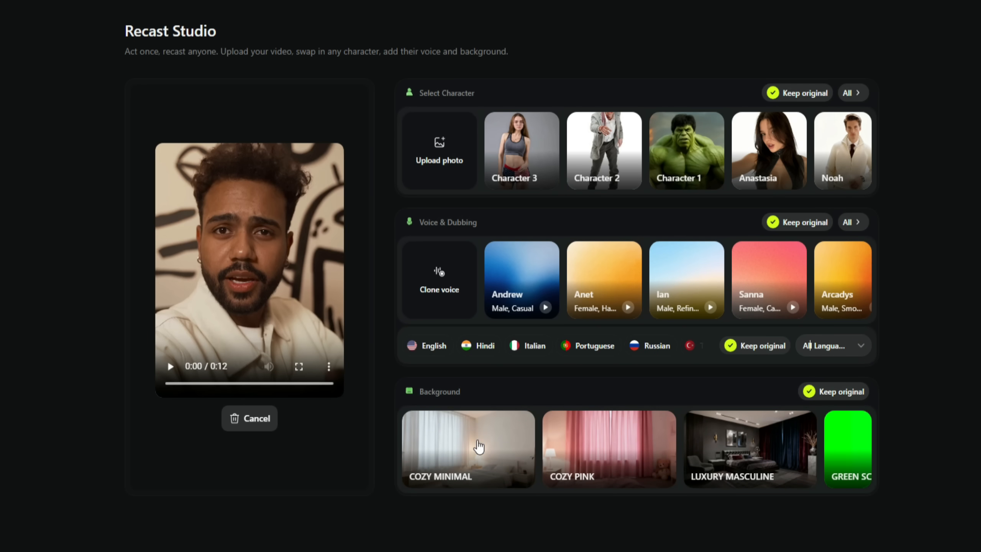
mouse_move(489, 436)
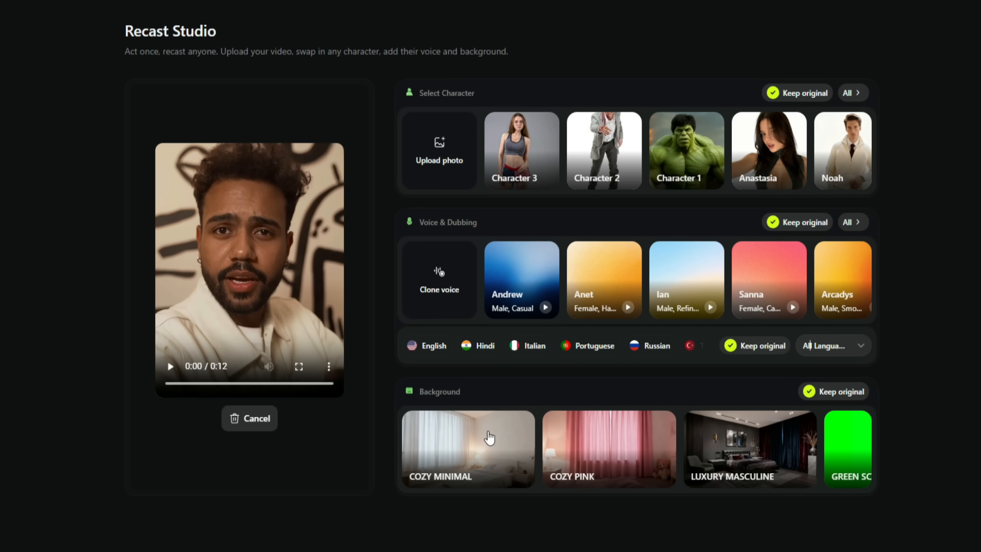
left_click(249, 418)
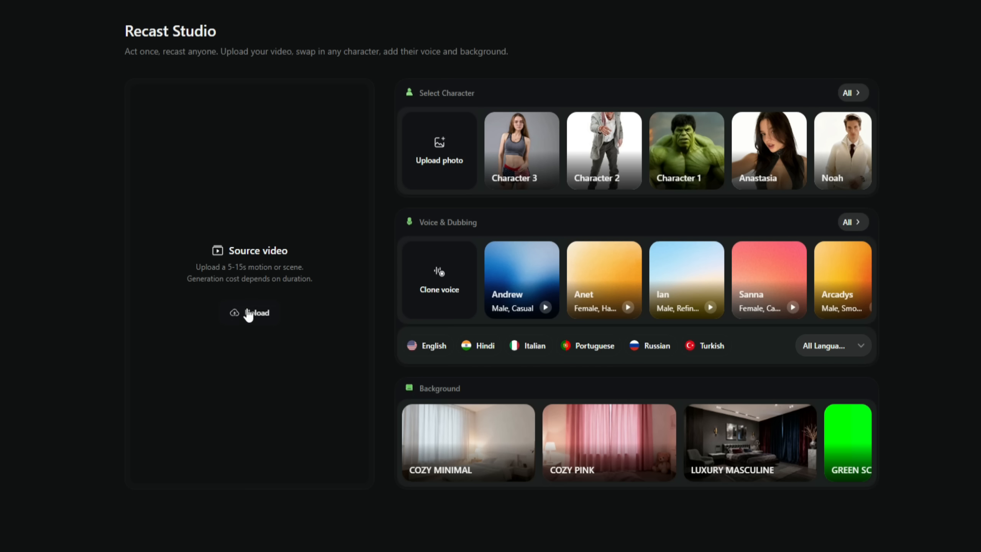
Step: Upload the six-second whiteboard clip as source video and browse the full character library
left_click(249, 312)
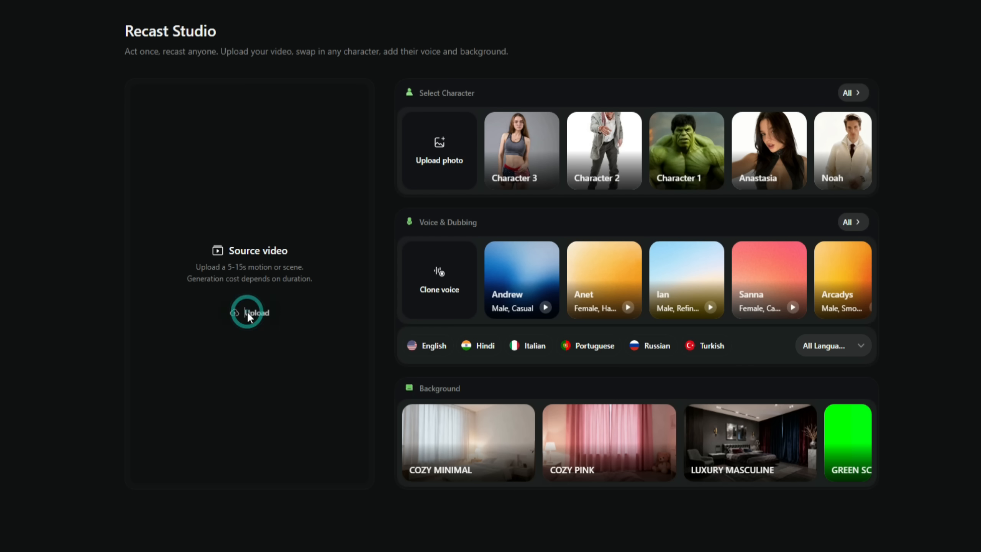
left_click(250, 313)
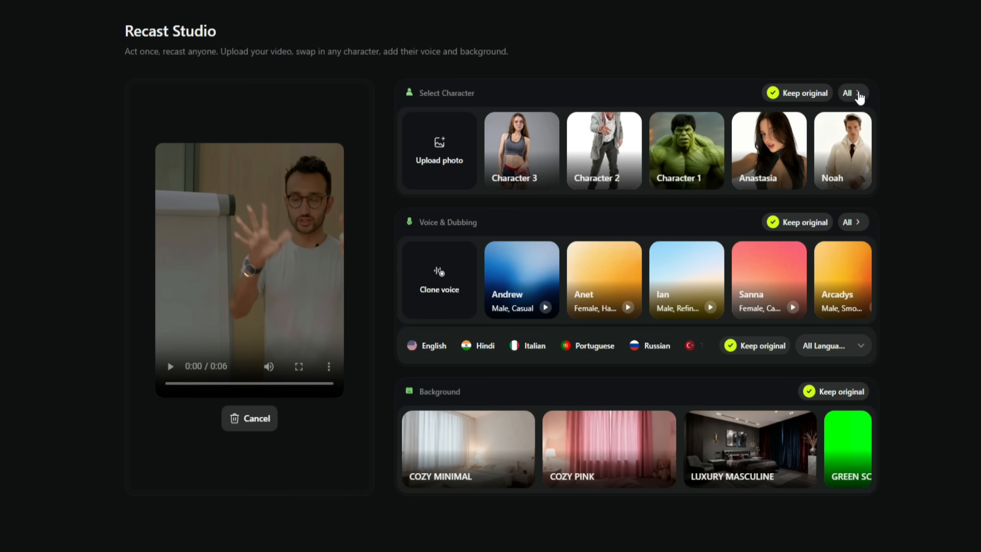
left_click(850, 93)
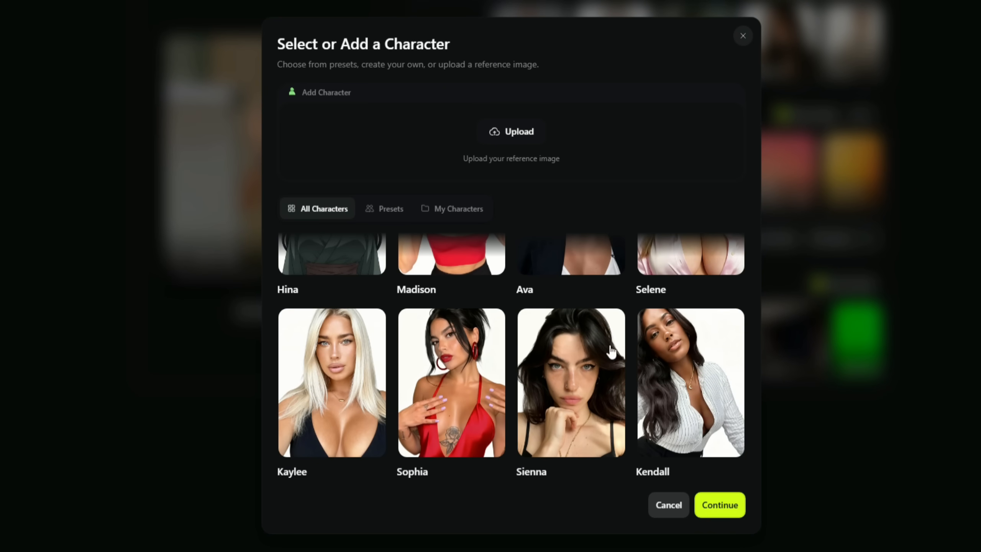
Step: Choose Sienna as the replacement character and confirm, showing a 21-credit cost
left_click(570, 382)
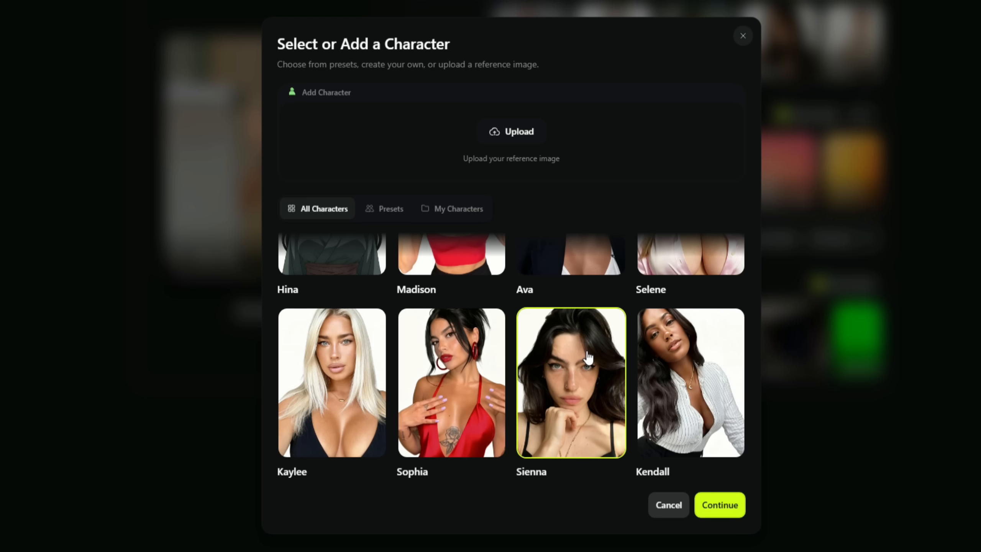
left_click(720, 505)
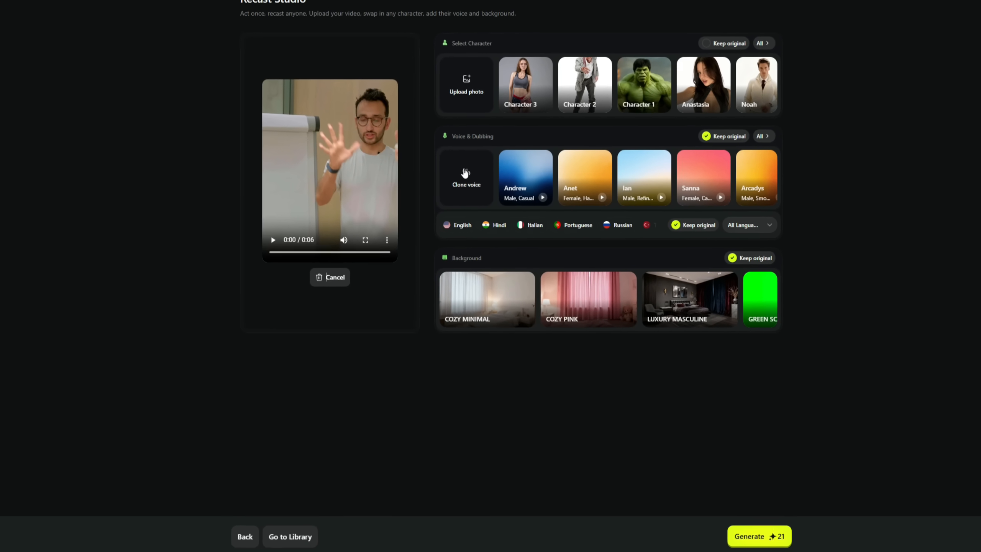
Step: Preview the Anet happy female voice from the full voice list and confirm it for dubbing
left_click(466, 177)
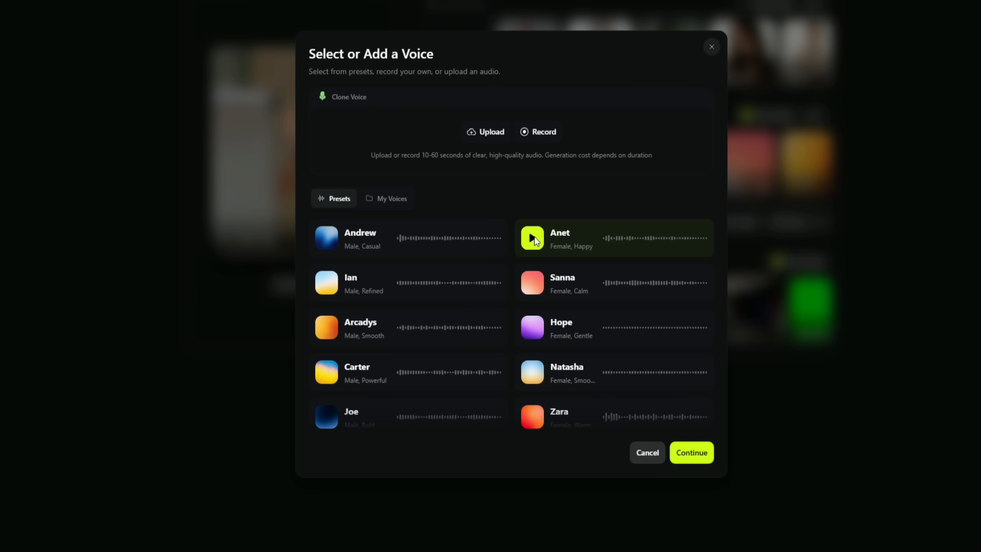
left_click(532, 238)
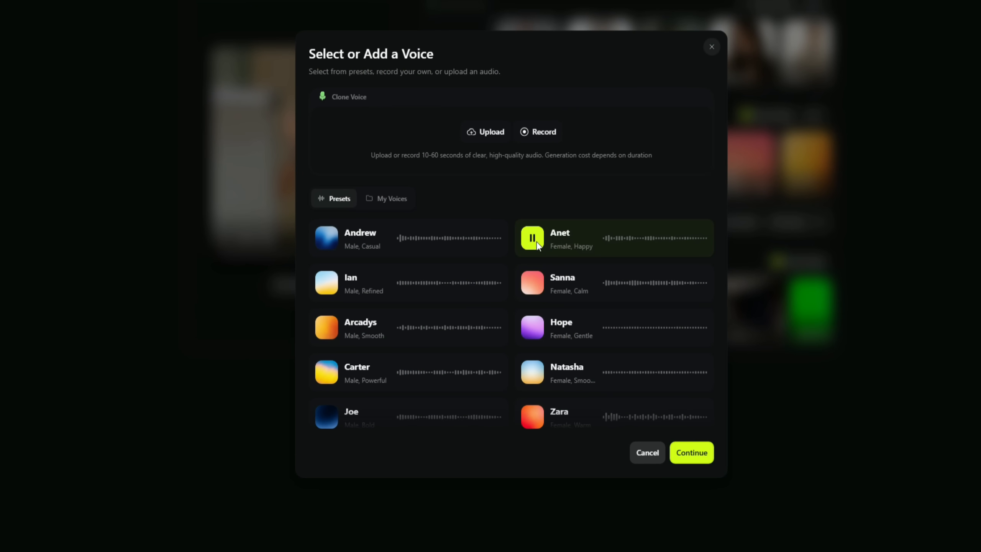
left_click(532, 237)
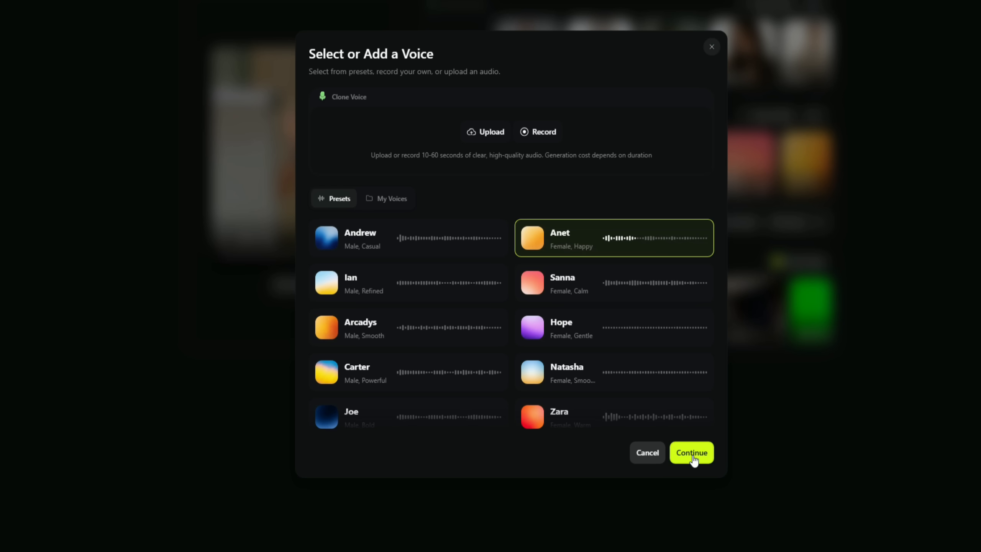
left_click(690, 452)
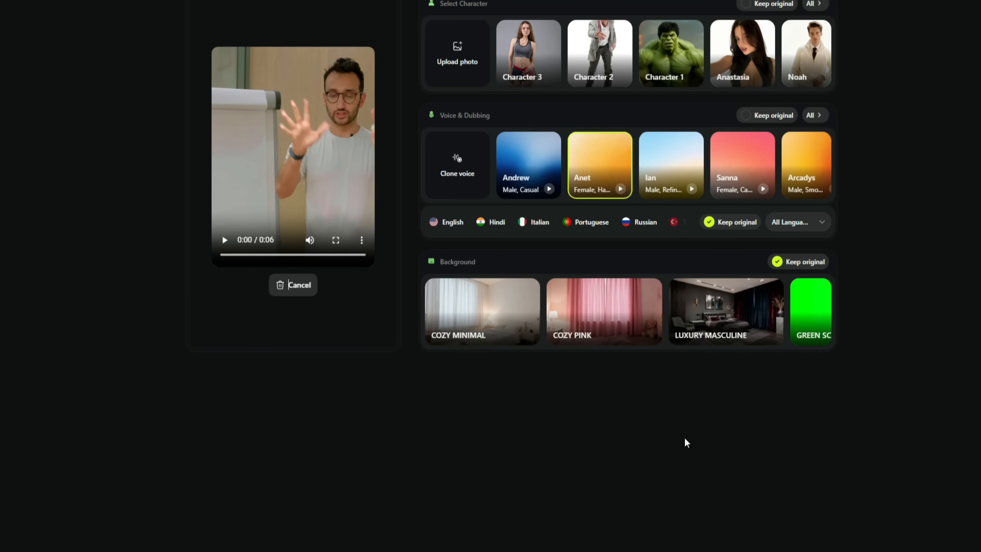
mouse_move(388, 214)
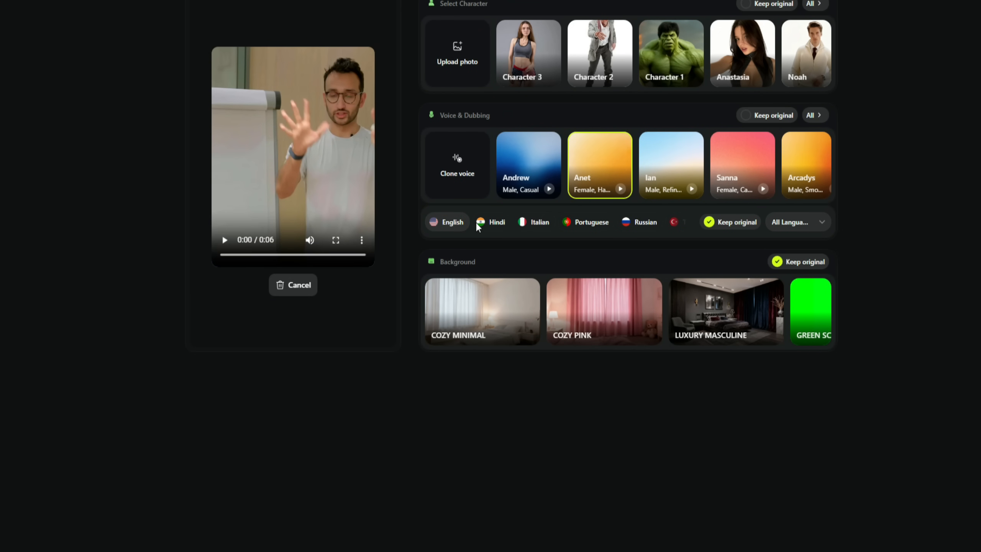
mouse_move(720, 229)
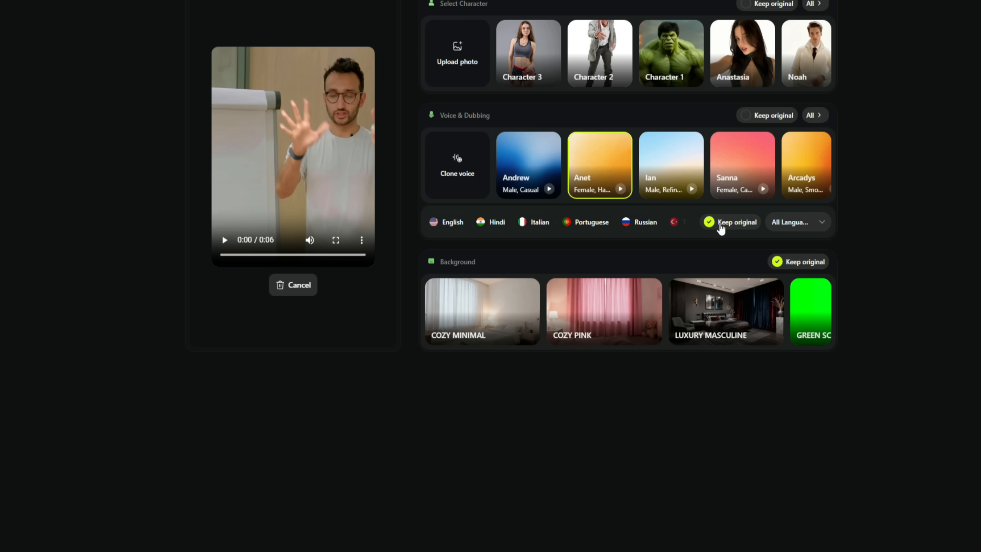
Step: Generate the Sienna-and-Anet flipchart recast for 31 credits
scroll("down", 3)
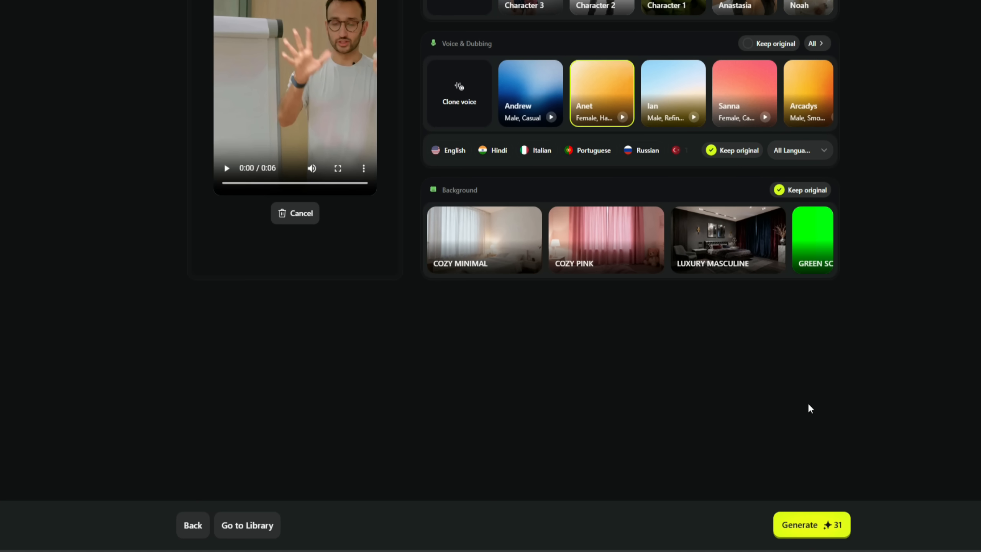
left_click(812, 524)
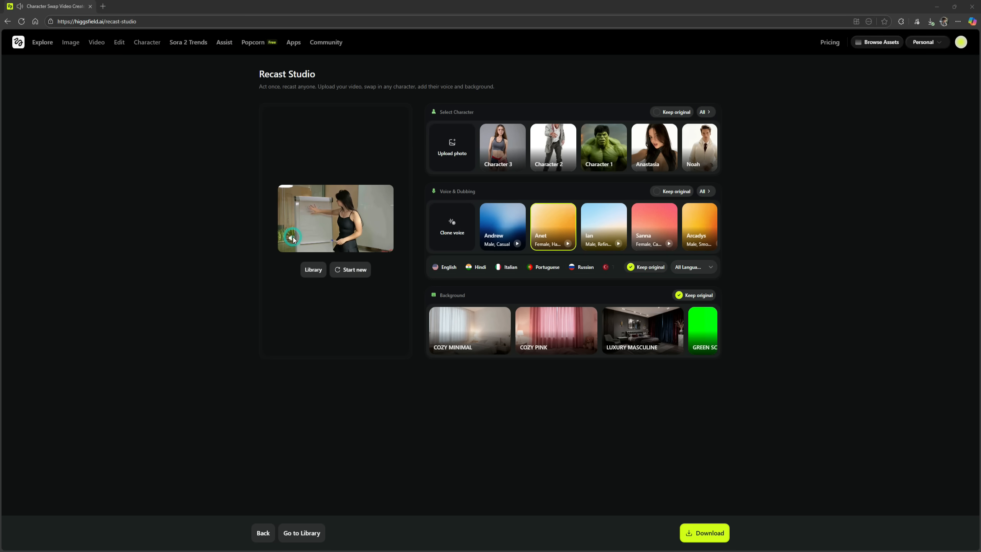
Step: Play back the finished flipchart recast video
left_click(292, 237)
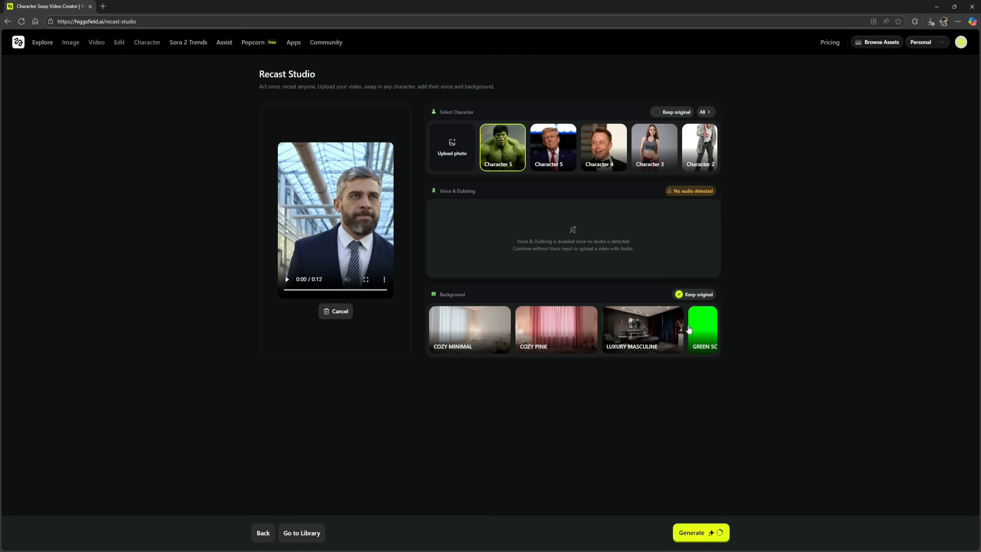
Step: Pick the Luxury Masculine background for the new recast
left_click(700, 533)
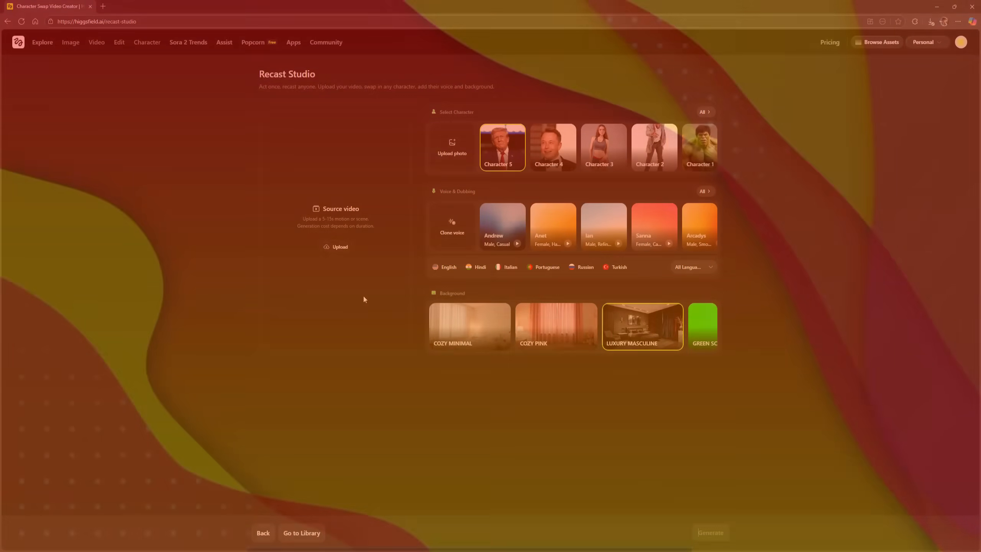
Step: Upload the second clip from the Recast folder as the source video
left_click(341, 247)
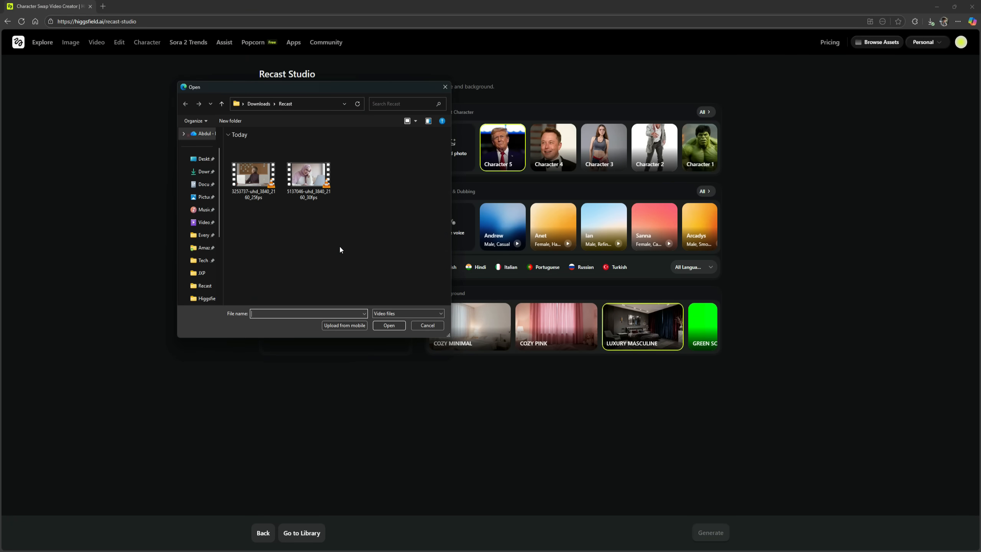
double_click(308, 174)
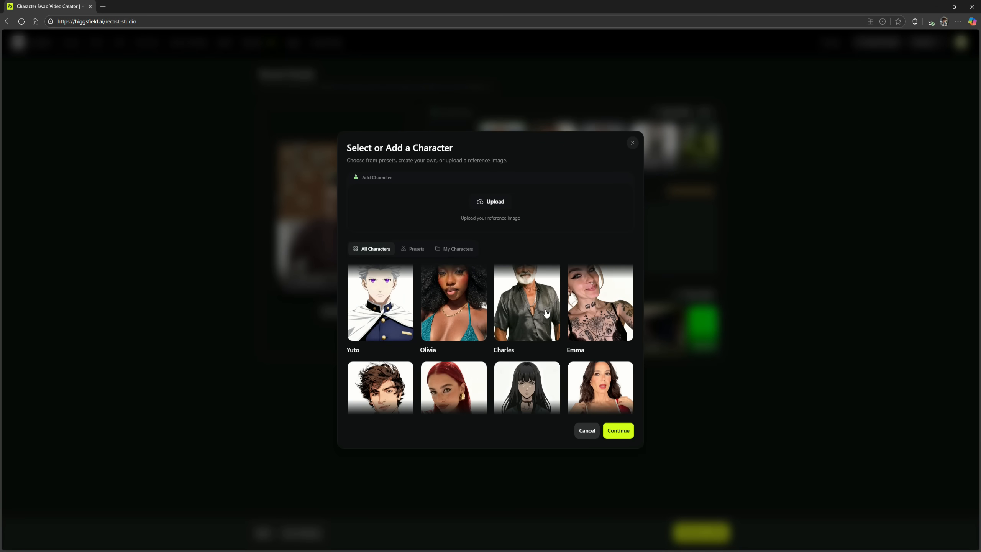
Step: Keep the desk-worker video's original background instead of a preset
scroll("down", 3)
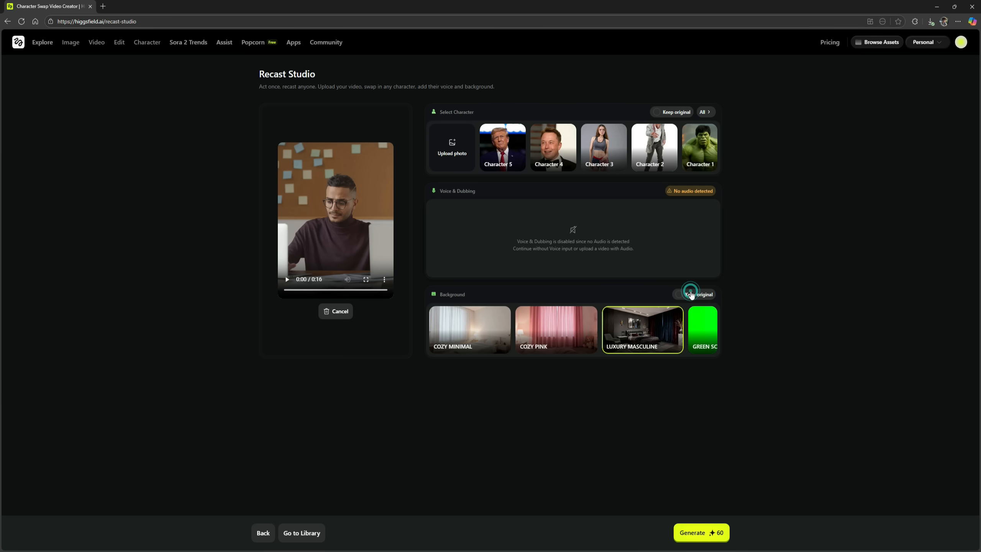
left_click(700, 533)
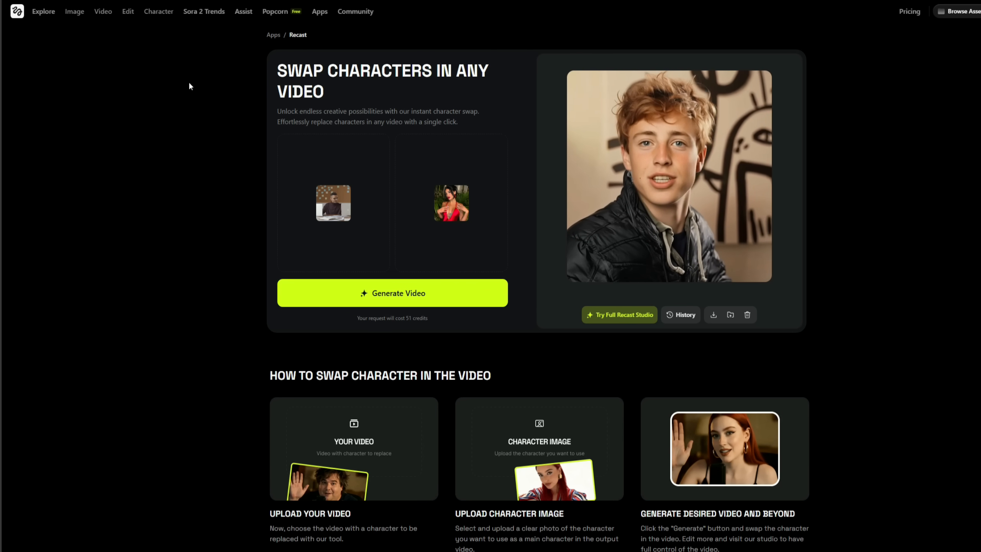
left_click(74, 12)
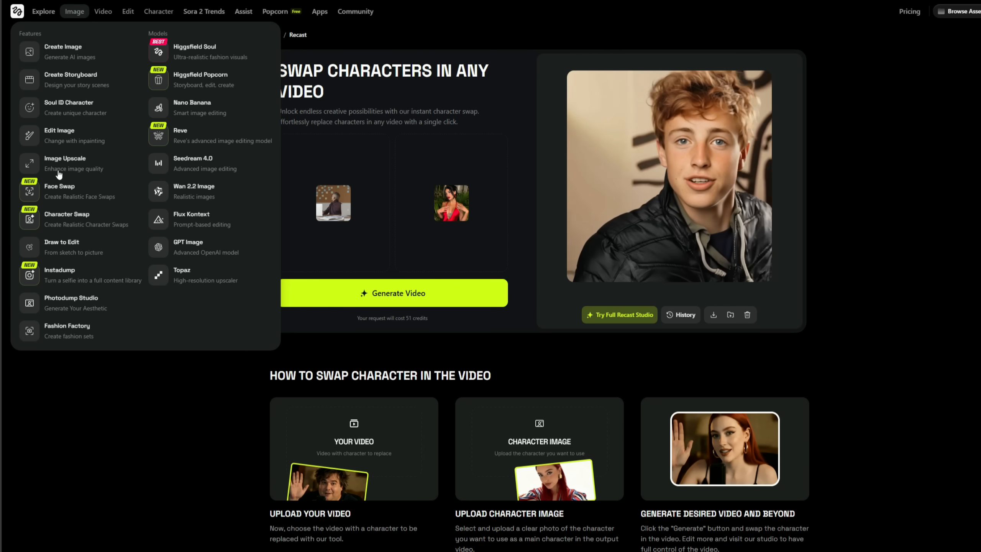
left_click(103, 11)
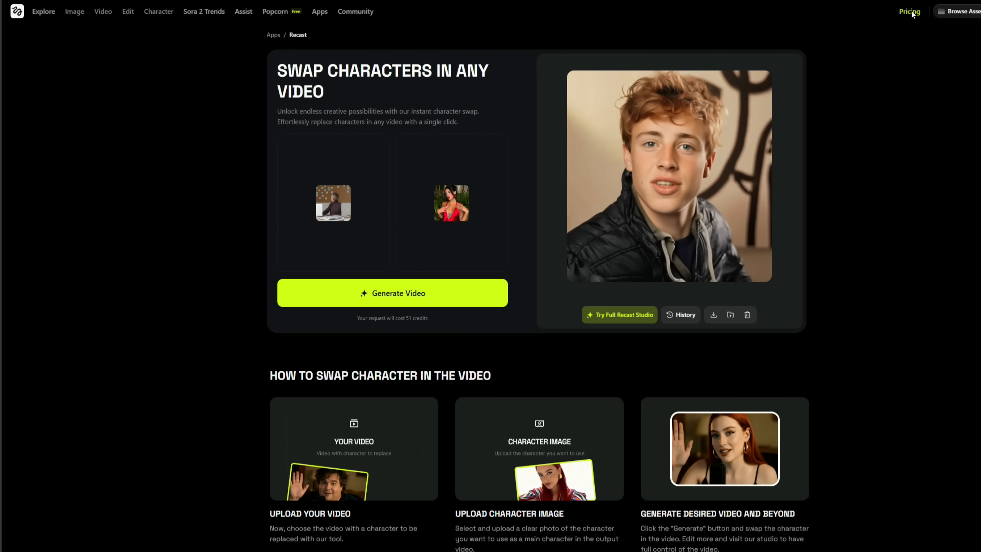
Step: Review the pricing plans with billing switched to Monthly (Basic $9 to Creator $249)
left_click(909, 11)
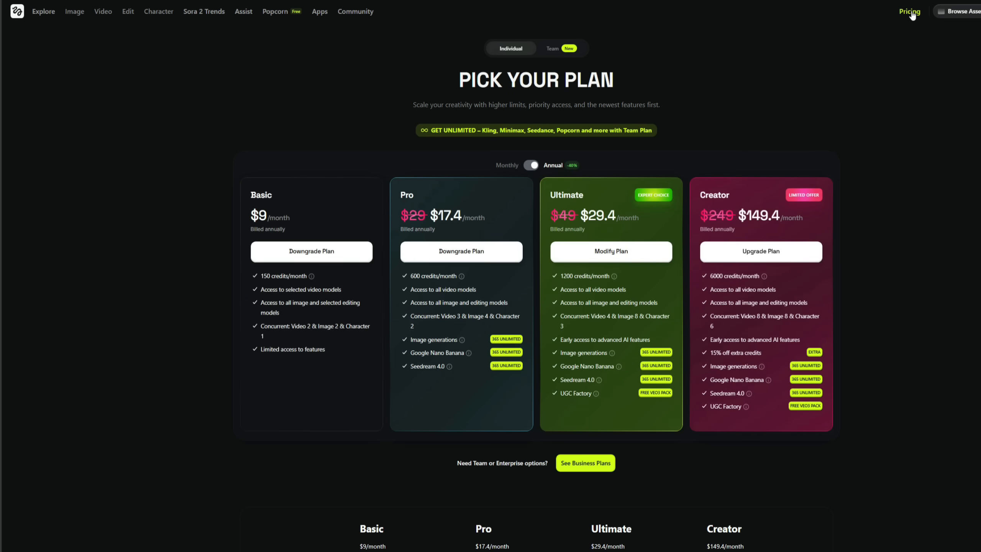
scroll("down", 3)
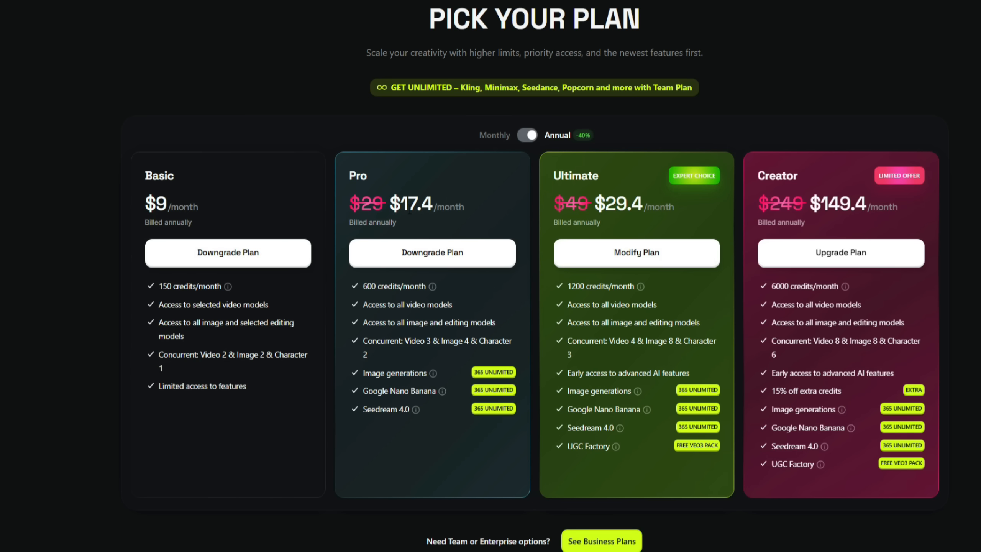
left_click(527, 135)
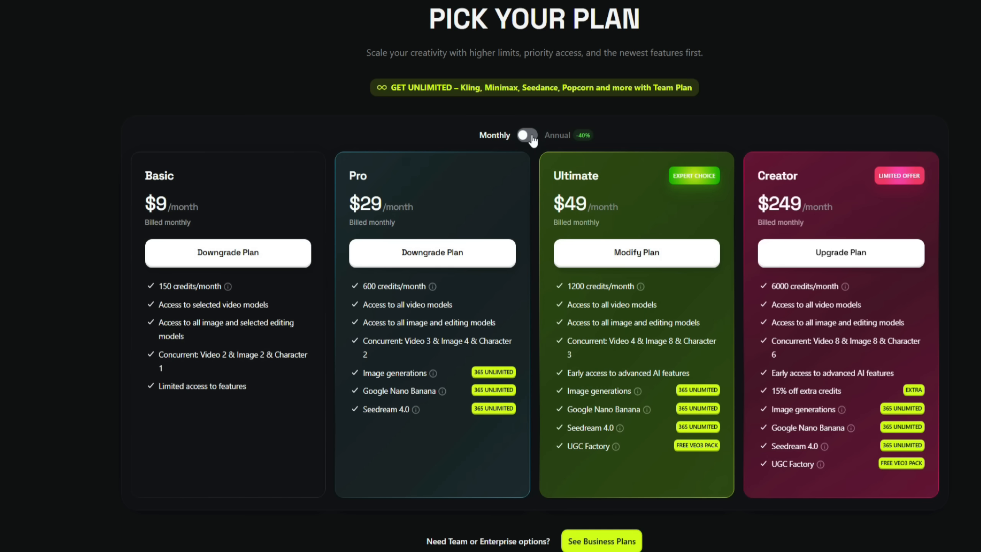
mouse_move(522, 202)
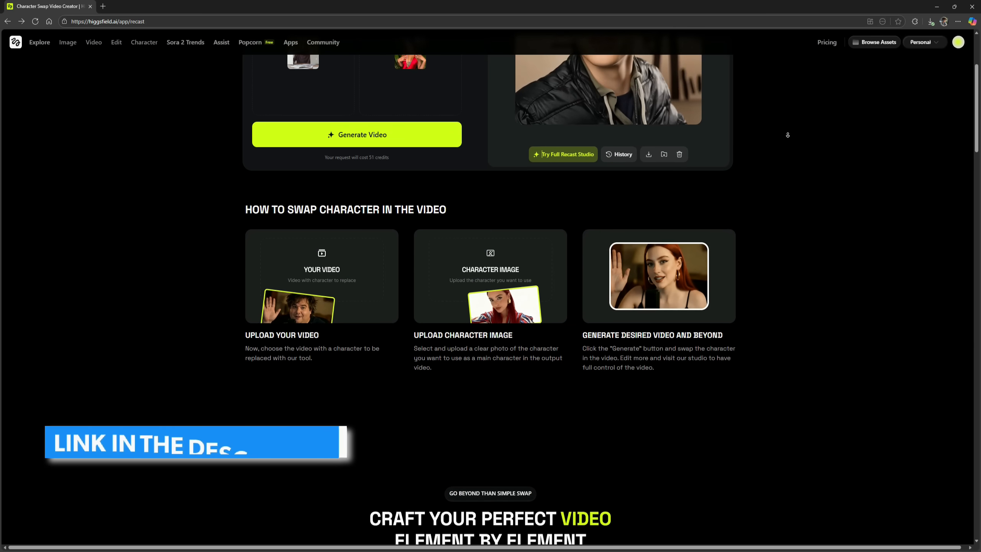
scroll("down", 3)
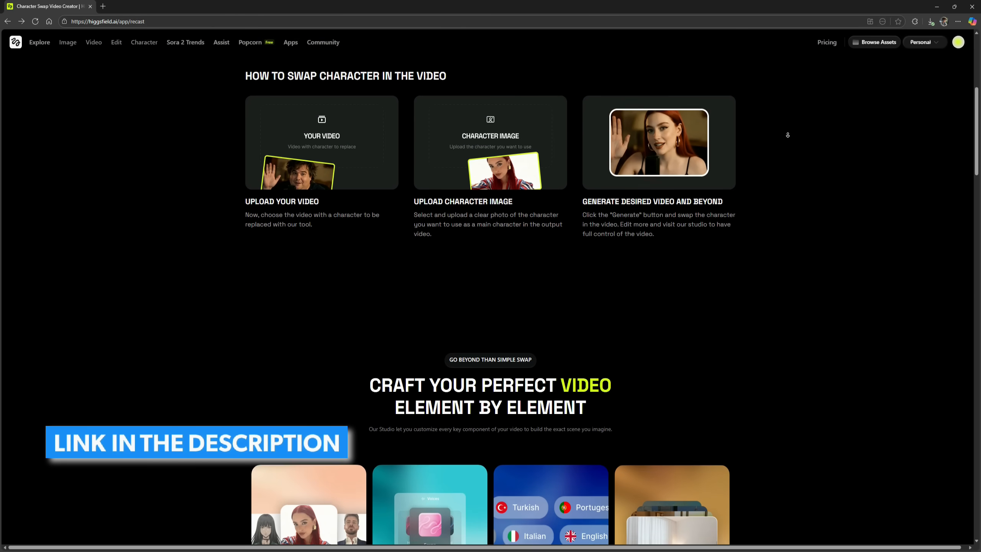
scroll("down", 3)
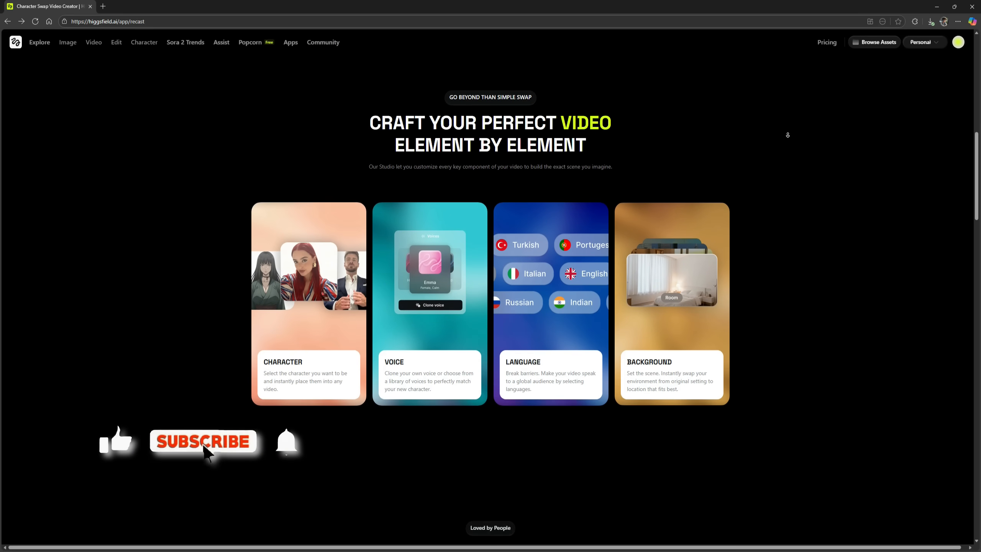
scroll("down", 3)
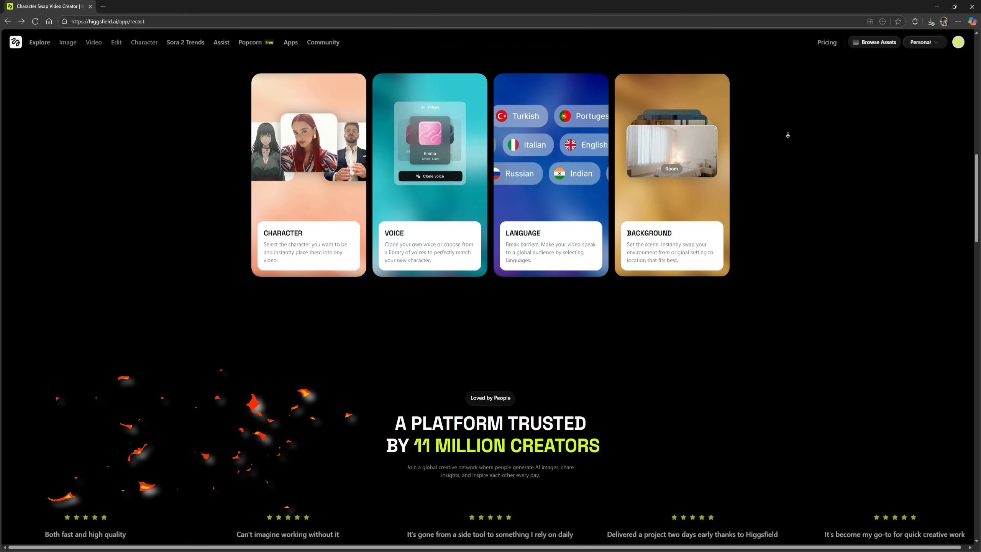